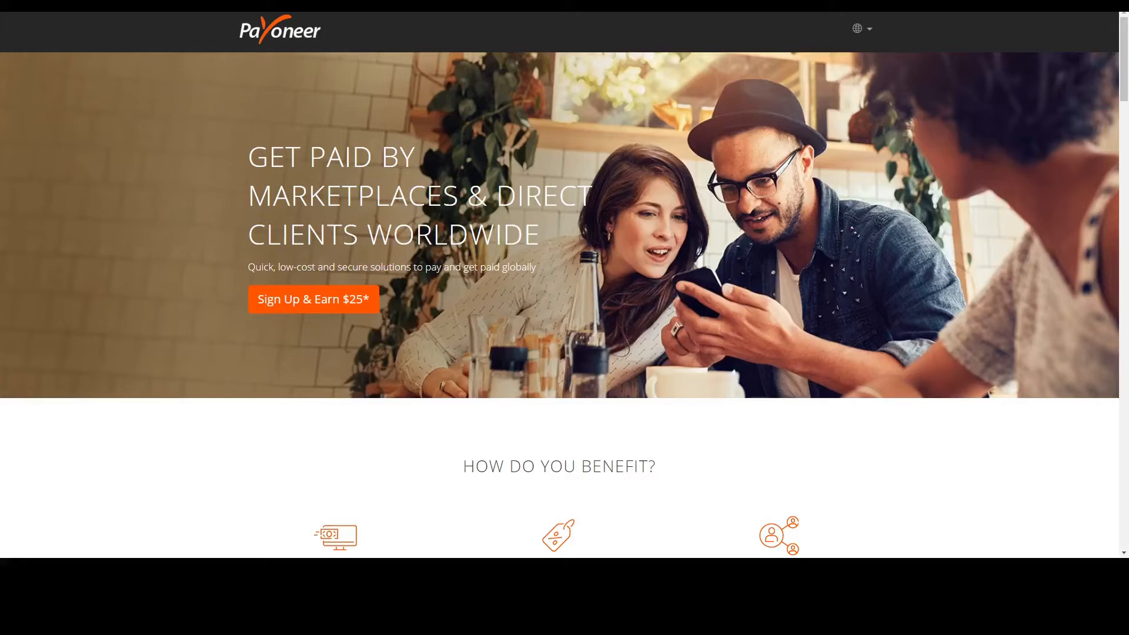
mouse_move(312, 299)
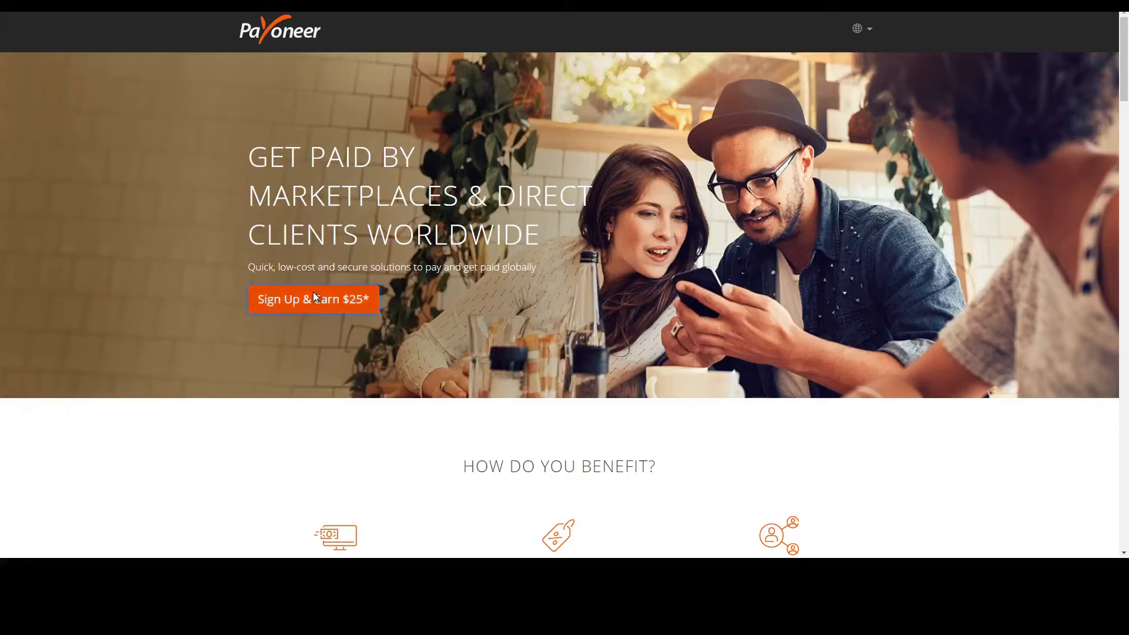
Start a new Payoneer account application from the 'Sign Up & Earn $25*' button.
click(313, 298)
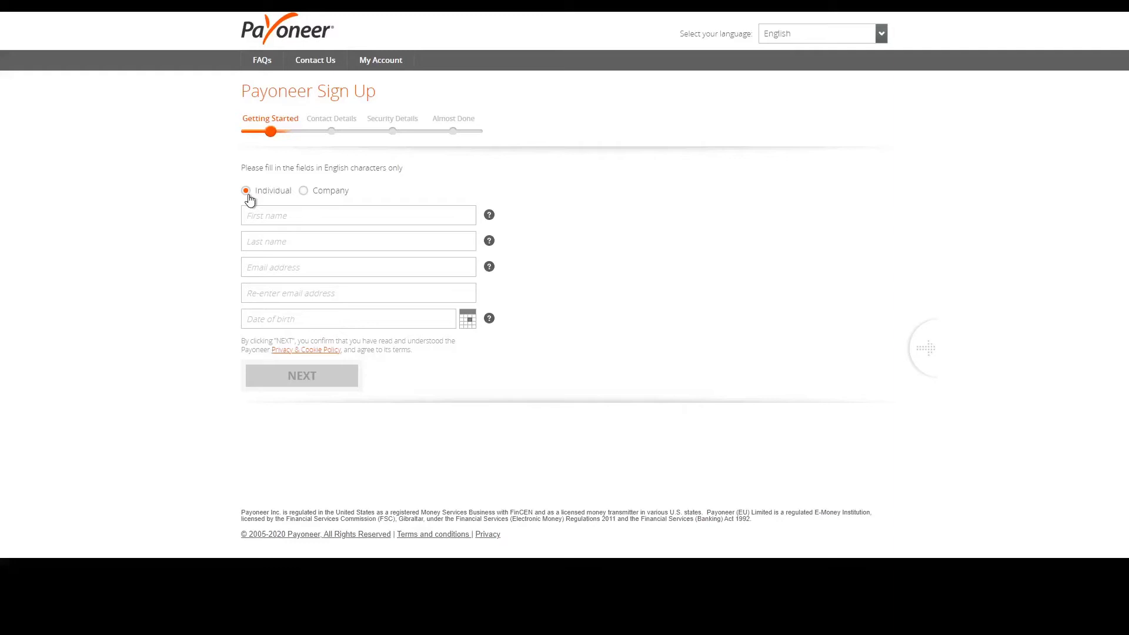
click(357, 215)
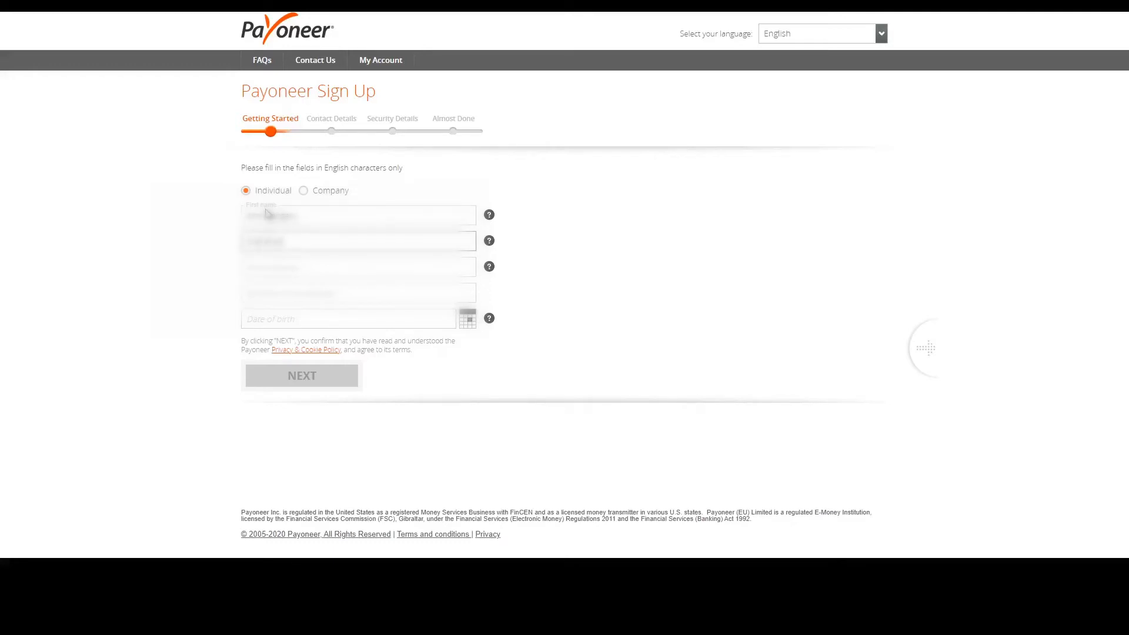
mouse_move(489, 266)
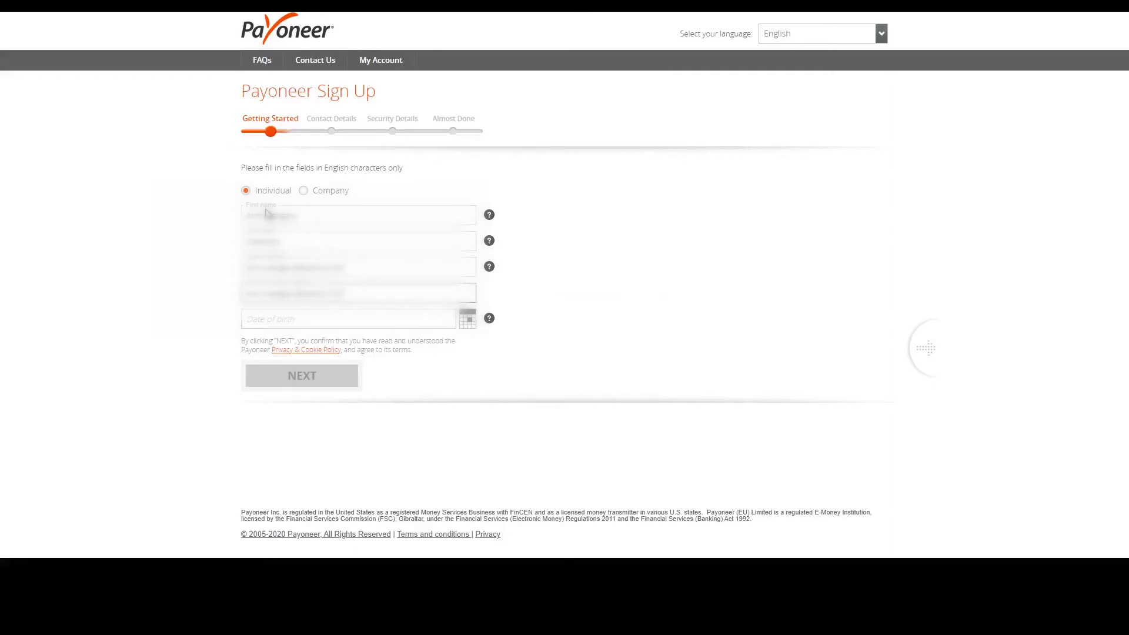
click(467, 318)
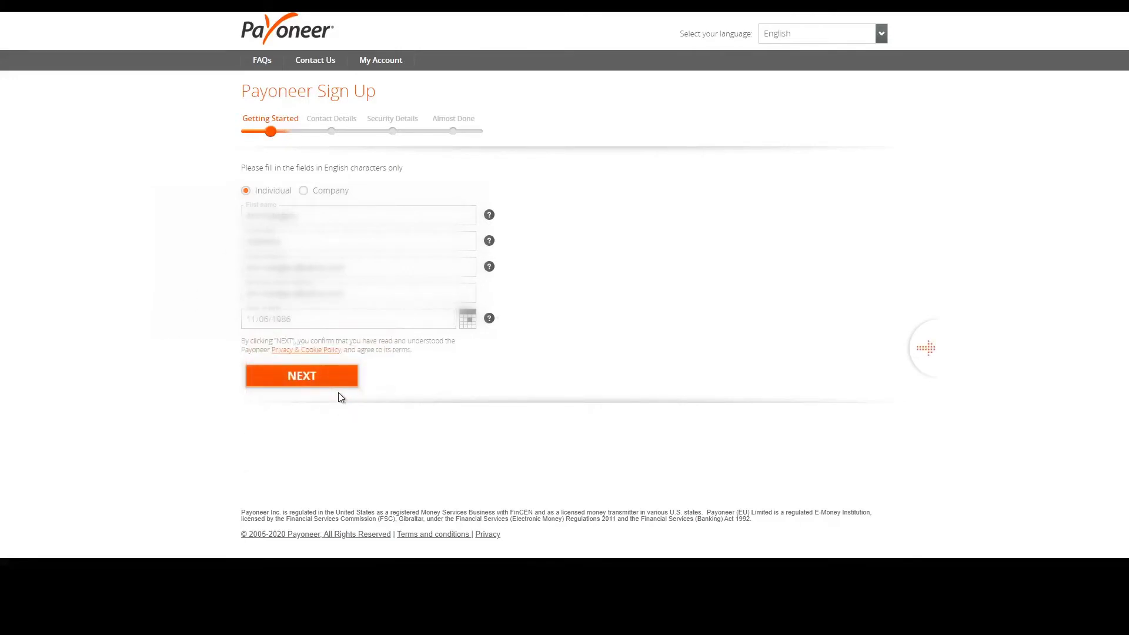
click(348, 319)
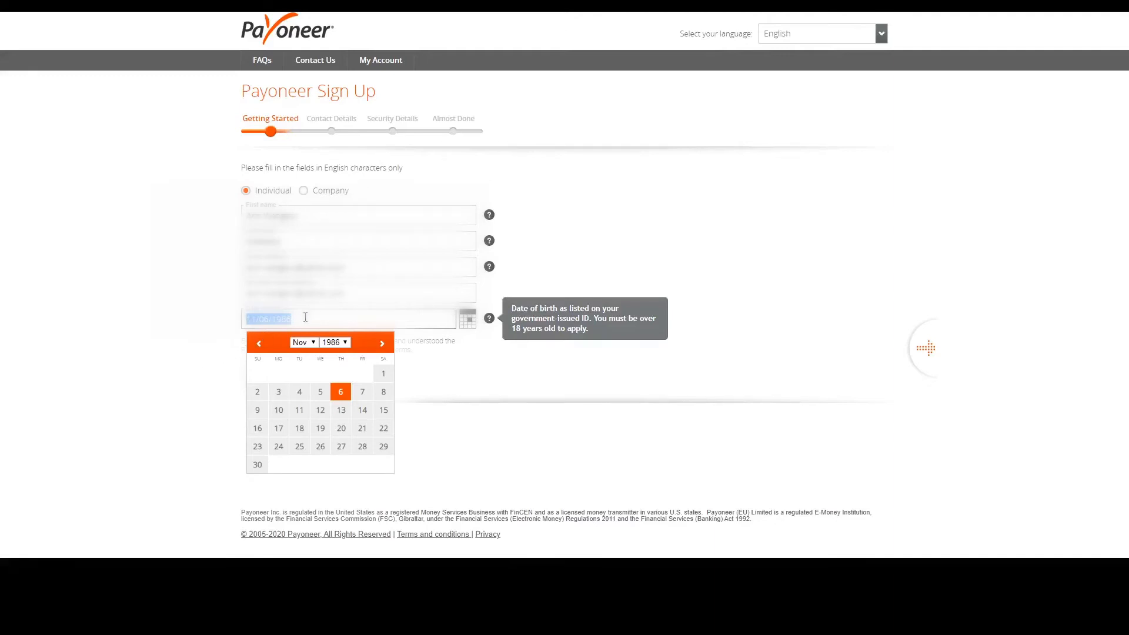
click(339, 392)
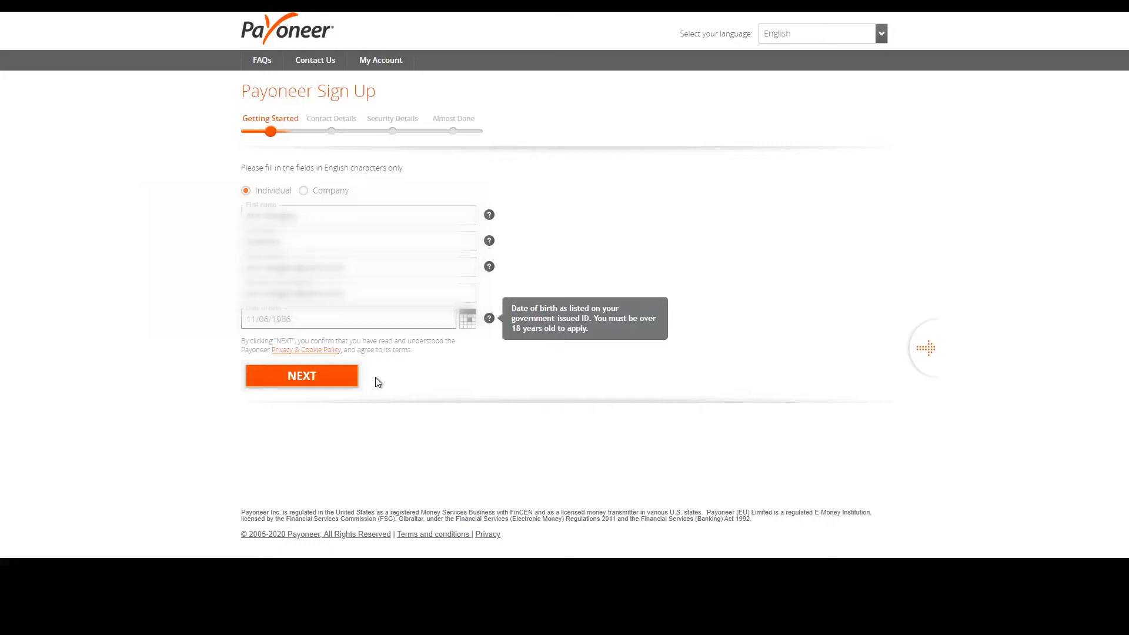
click(301, 375)
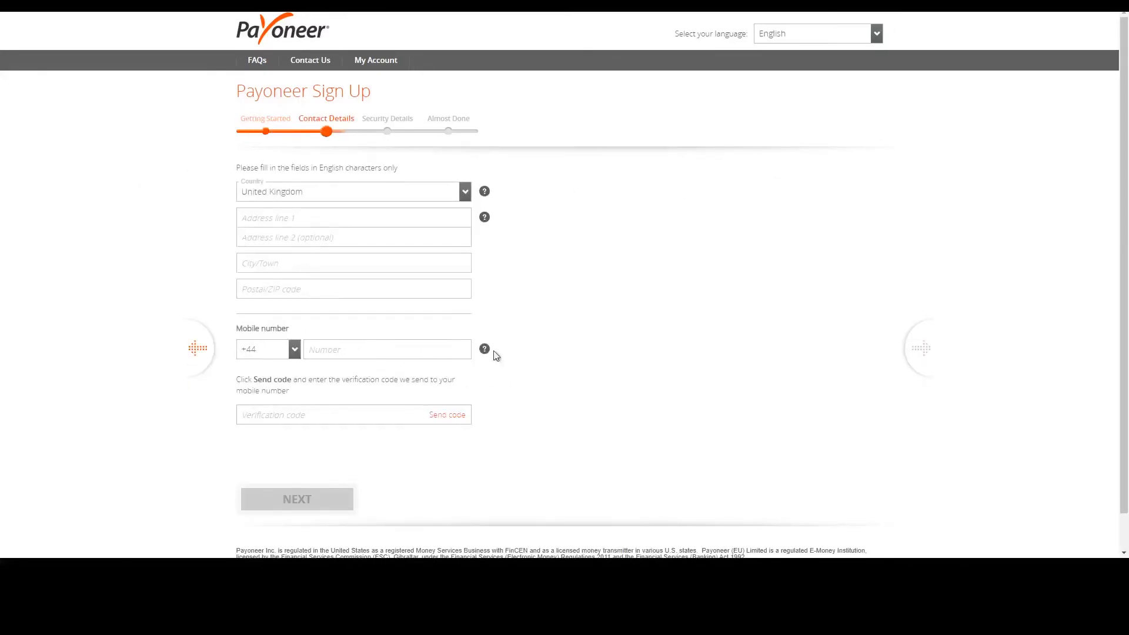
mouse_move(529, 346)
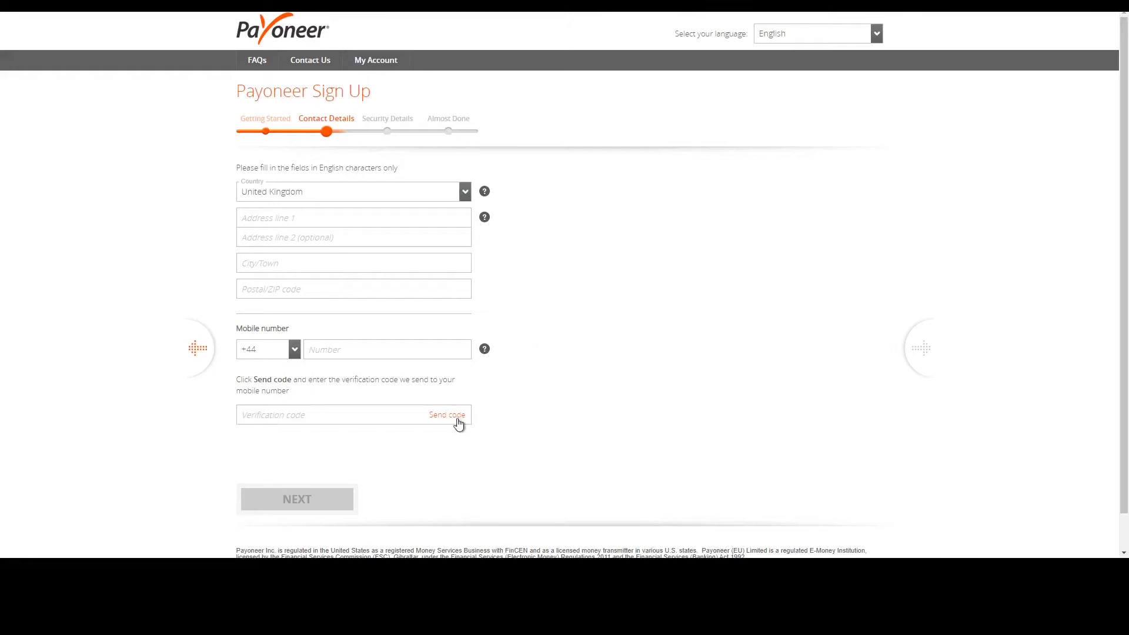
Fill in the Kenya address and the mobile number after the +254 prefix, correcting an extra digit.
click(325, 414)
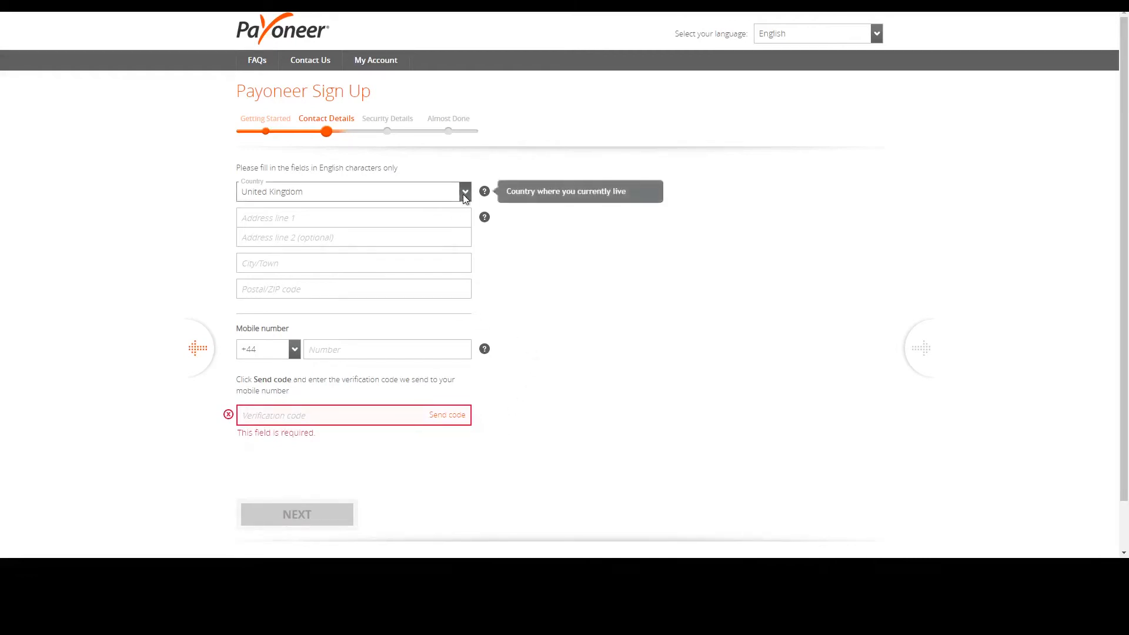
mouse_move(449, 299)
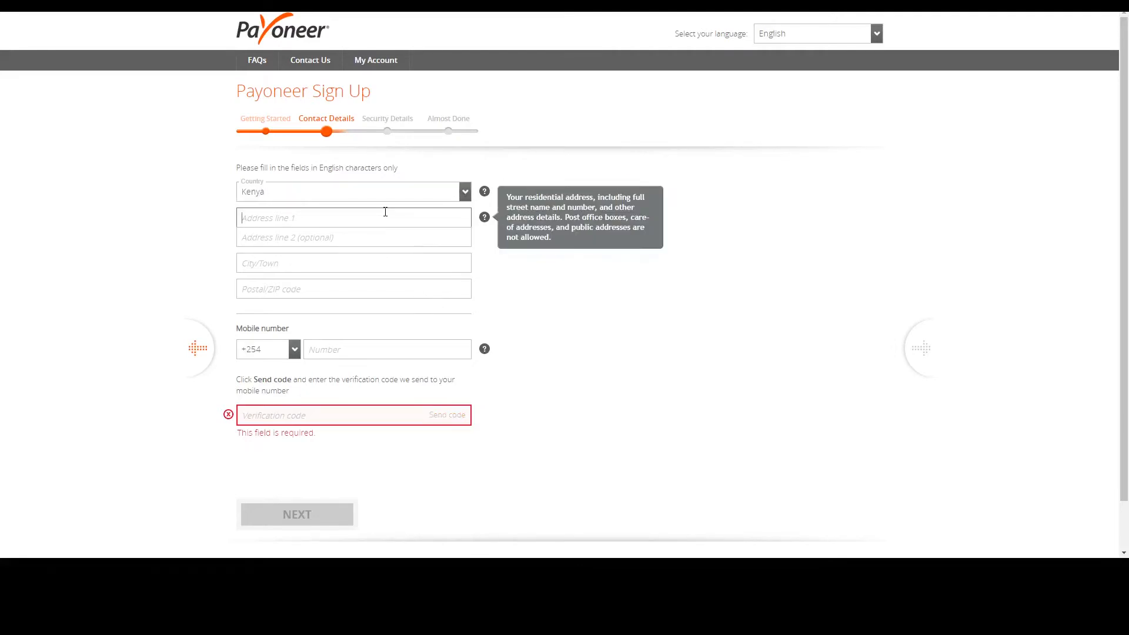
text(R)
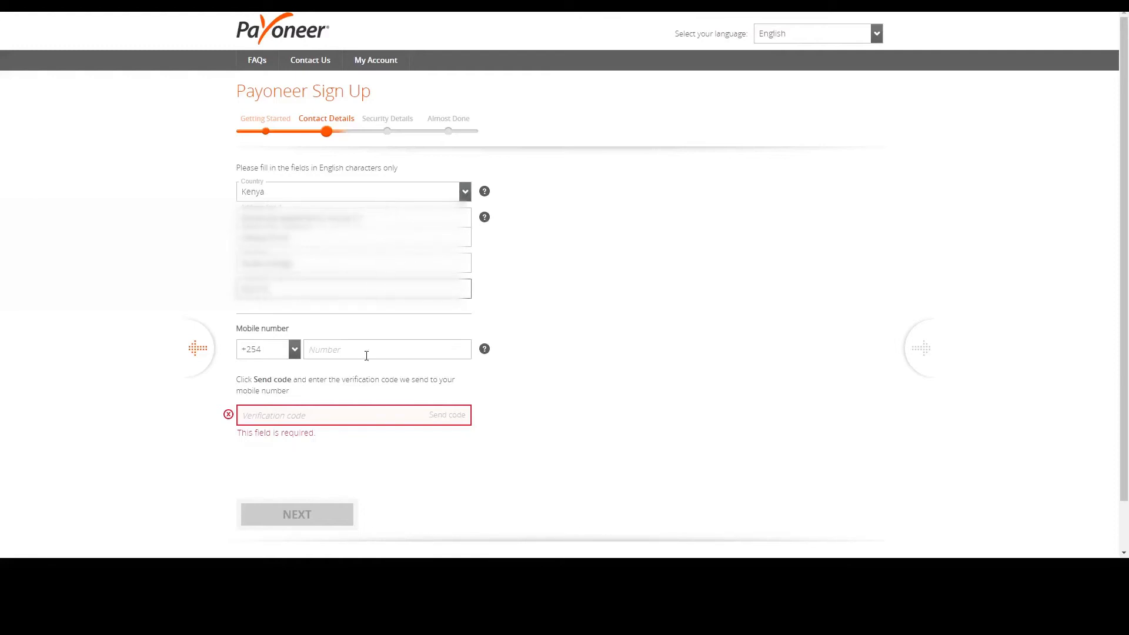
text(07)
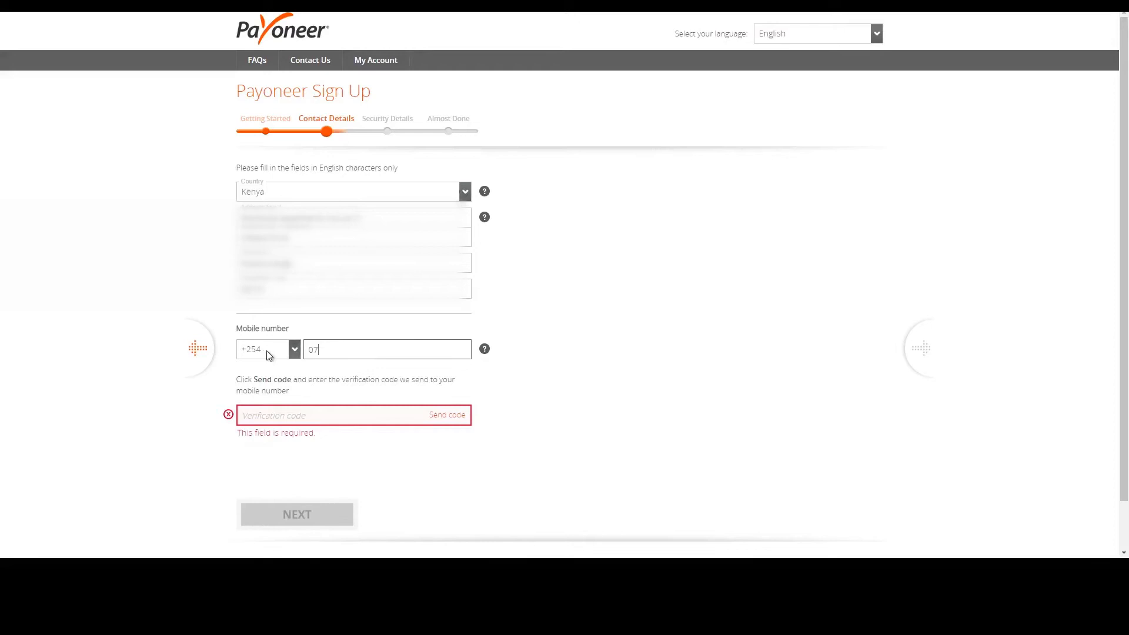
mouse_move(263, 355)
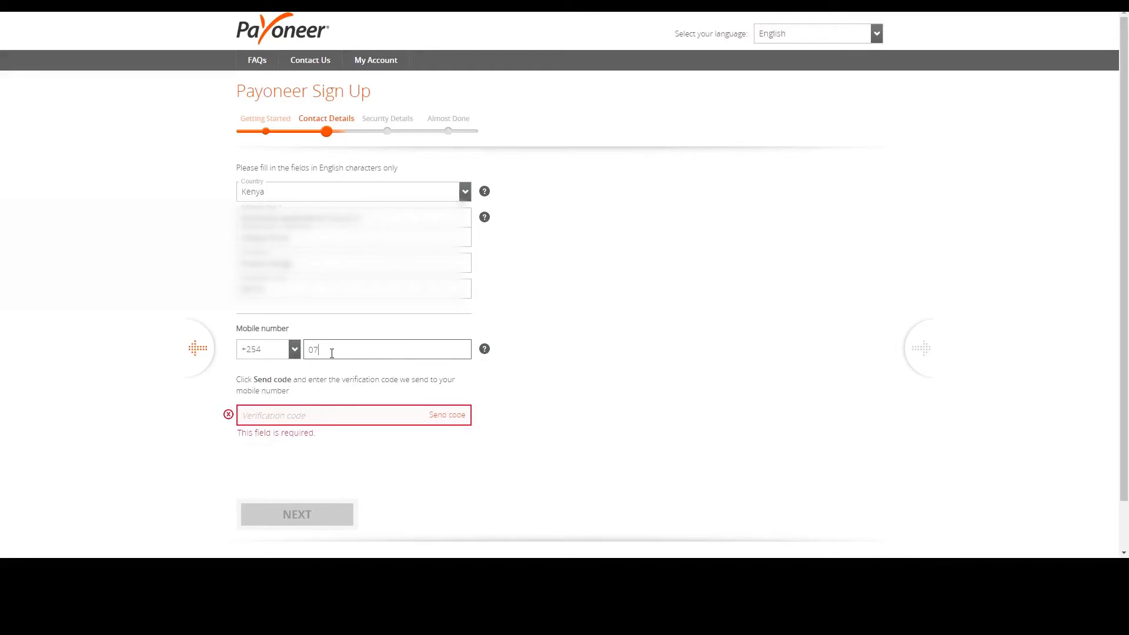
key(Backspace)
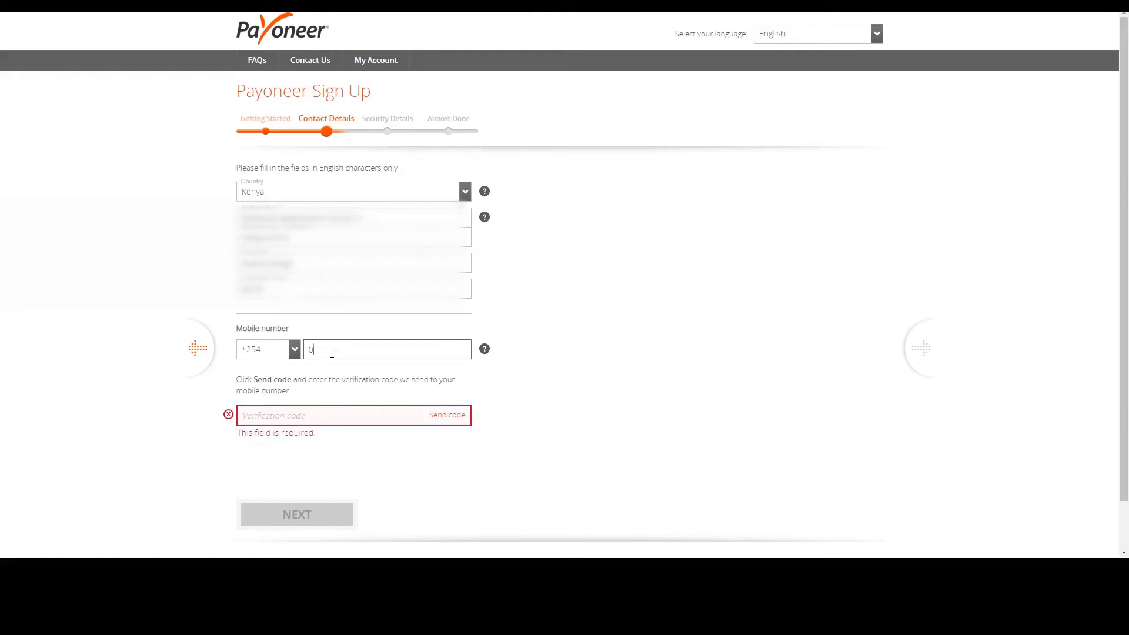
text(7)
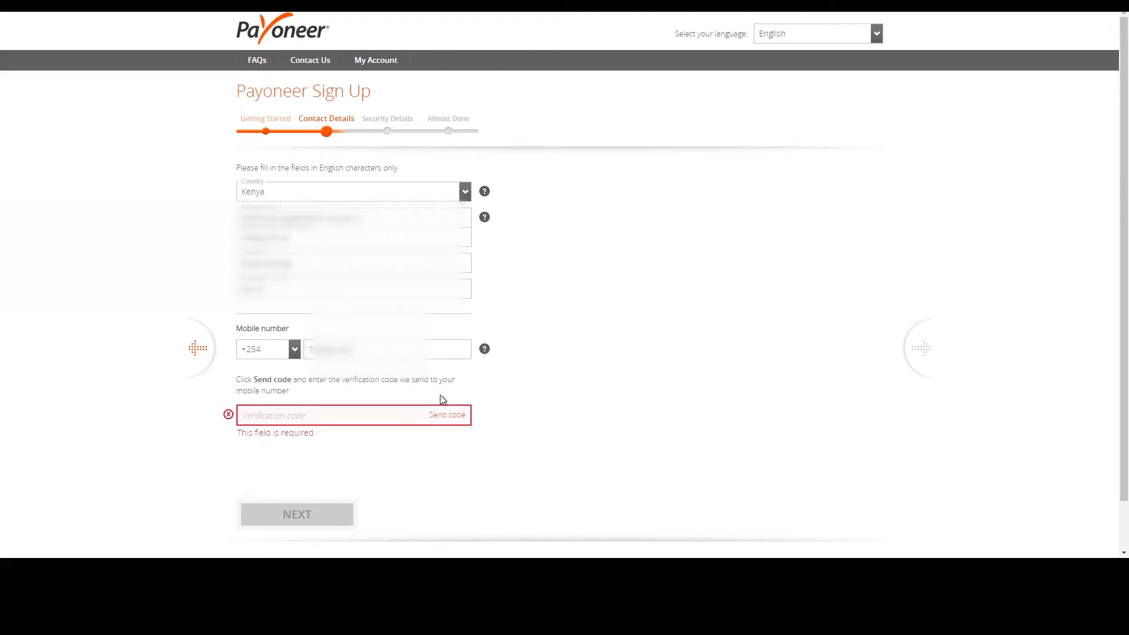
mouse_move(443, 424)
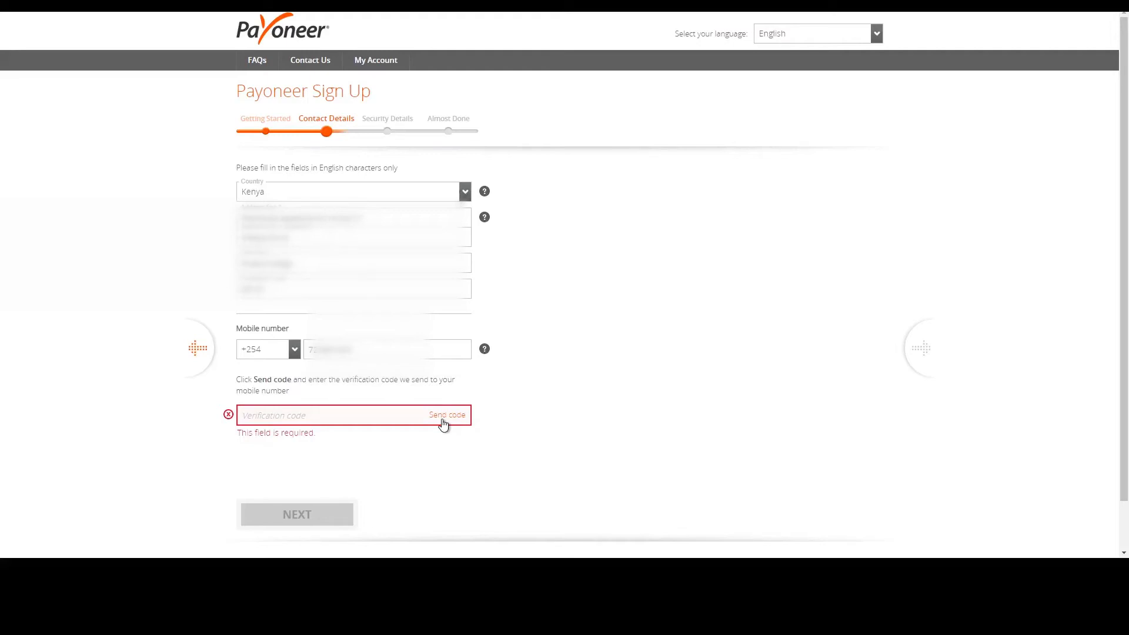
click(447, 415)
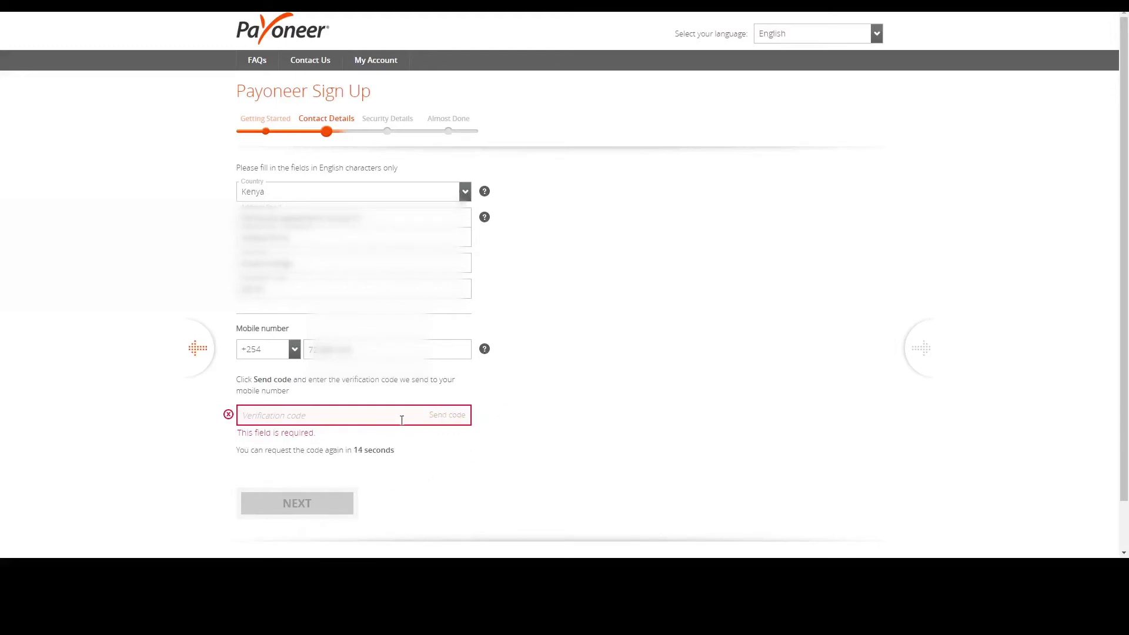
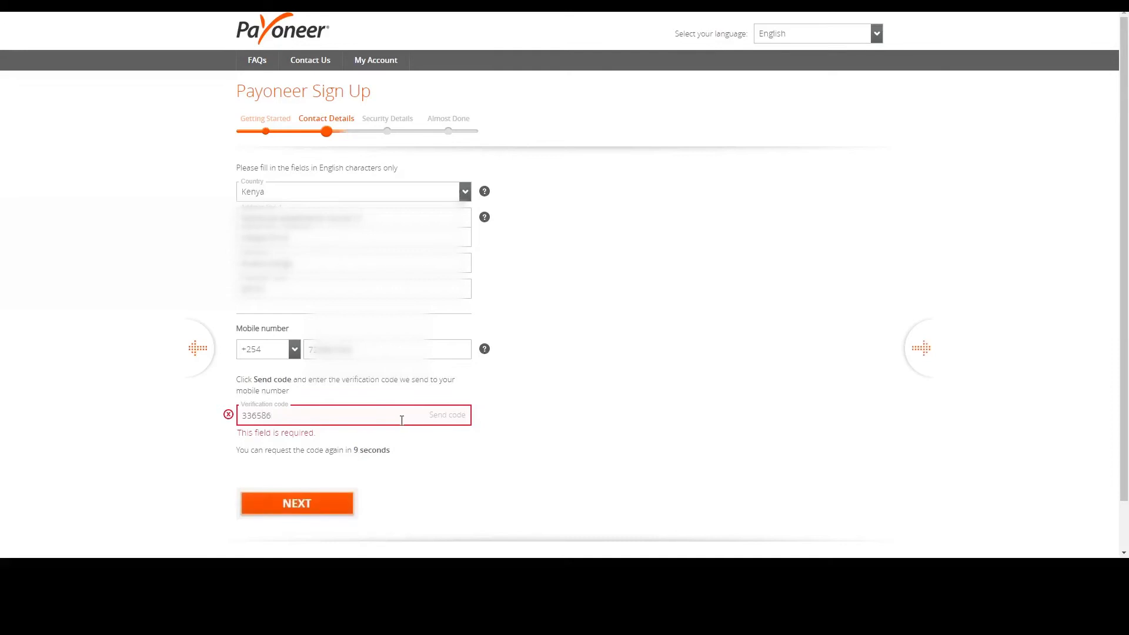
click(296, 503)
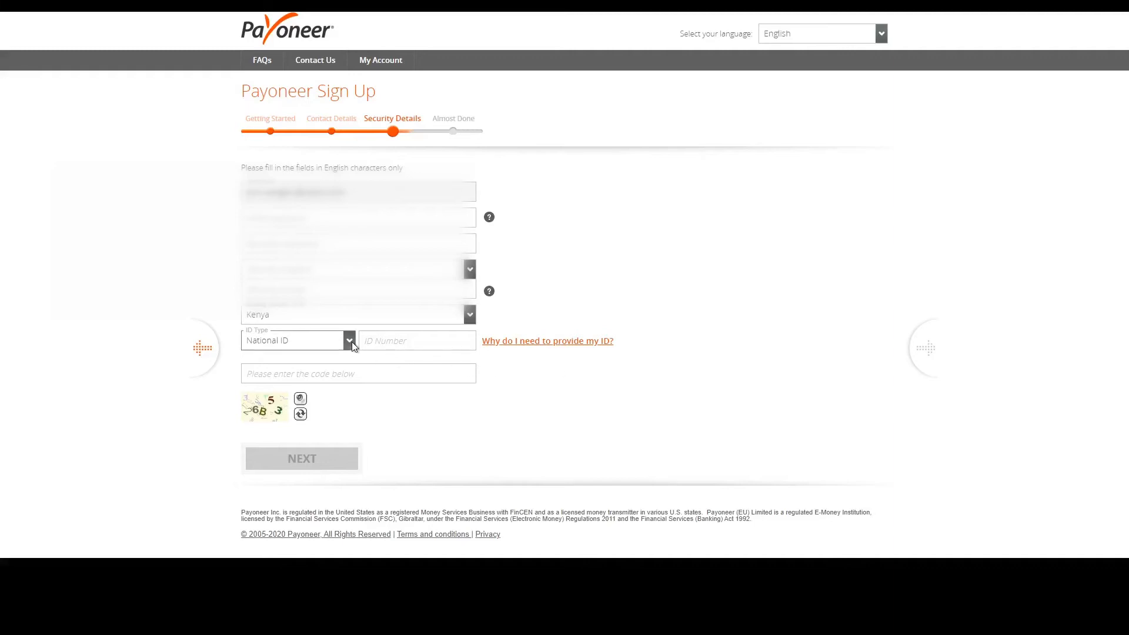
mouse_move(337, 370)
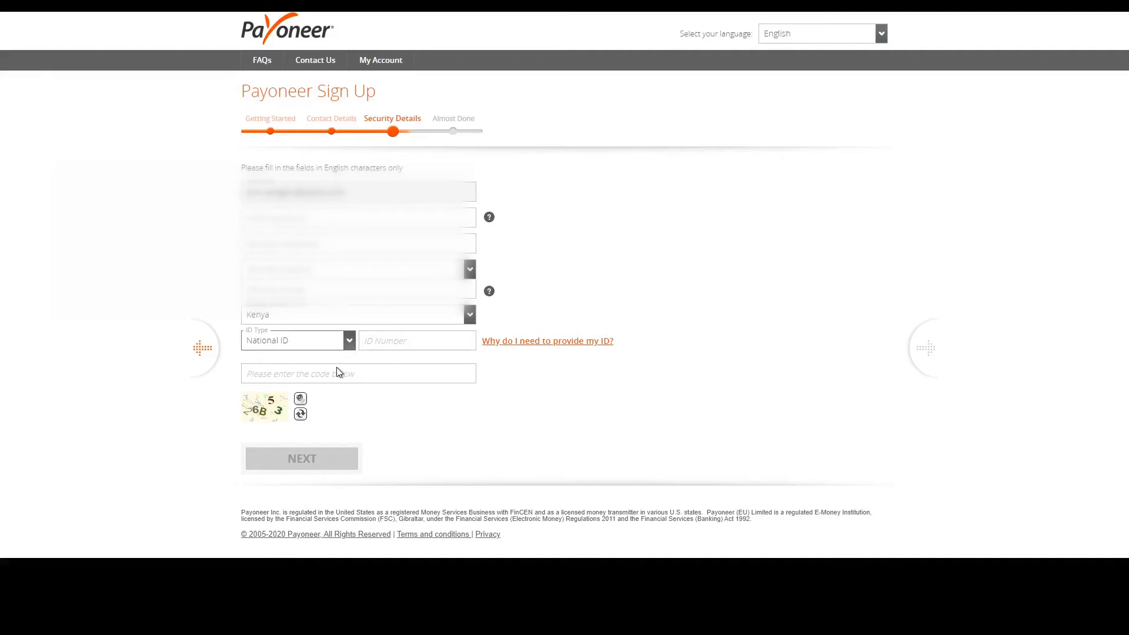
mouse_move(341, 381)
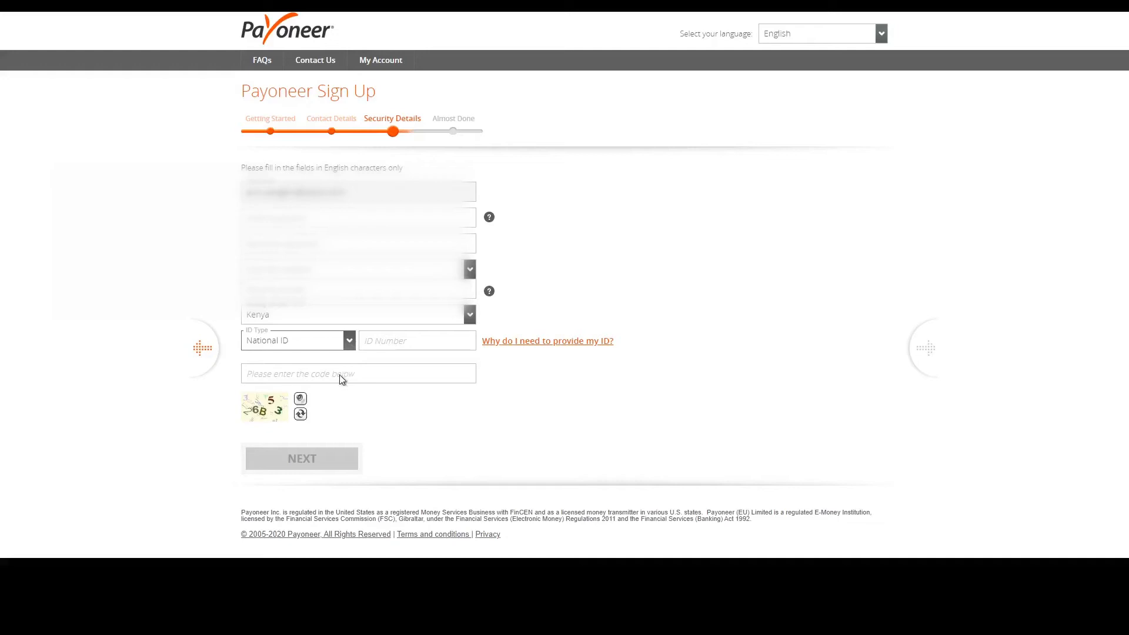
mouse_move(348, 359)
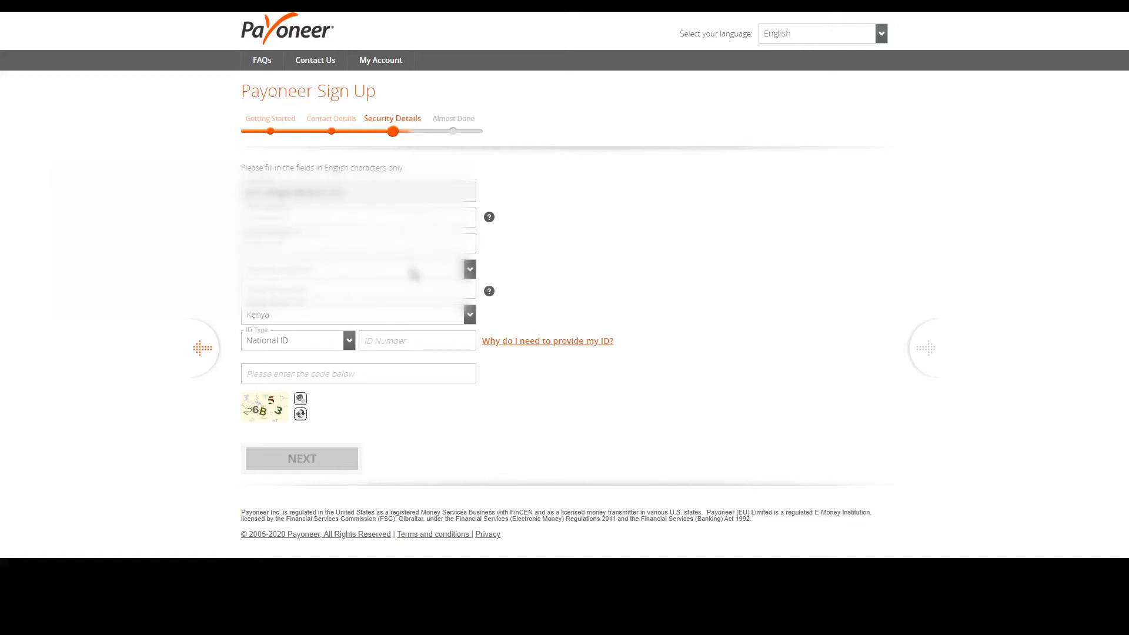
mouse_move(489, 290)
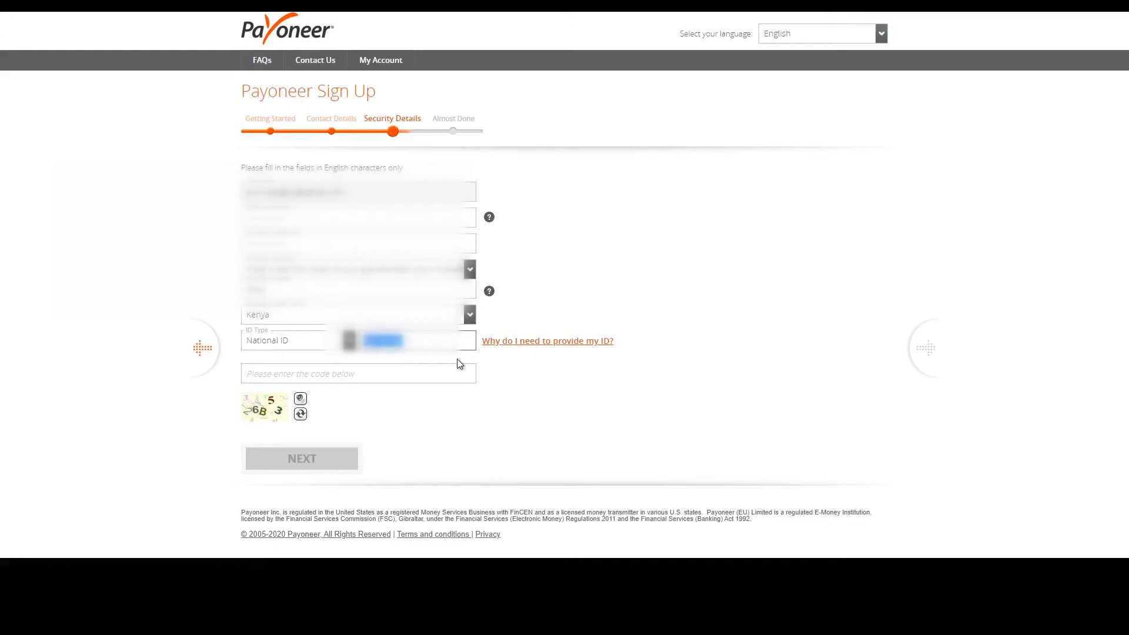
mouse_move(442, 359)
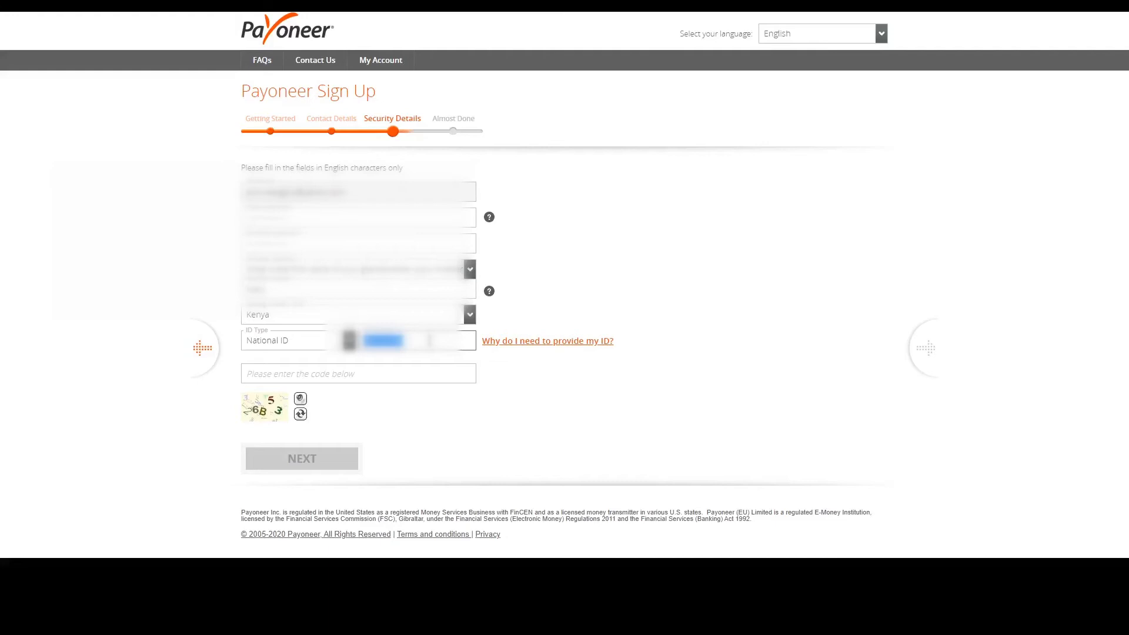
mouse_move(327, 424)
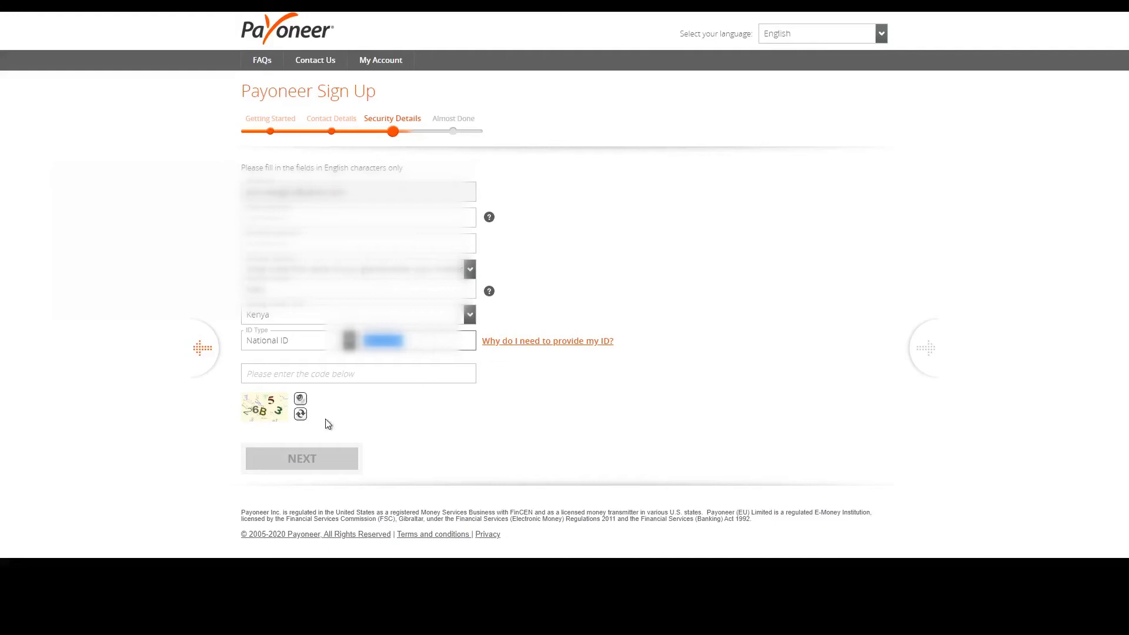
mouse_move(260, 400)
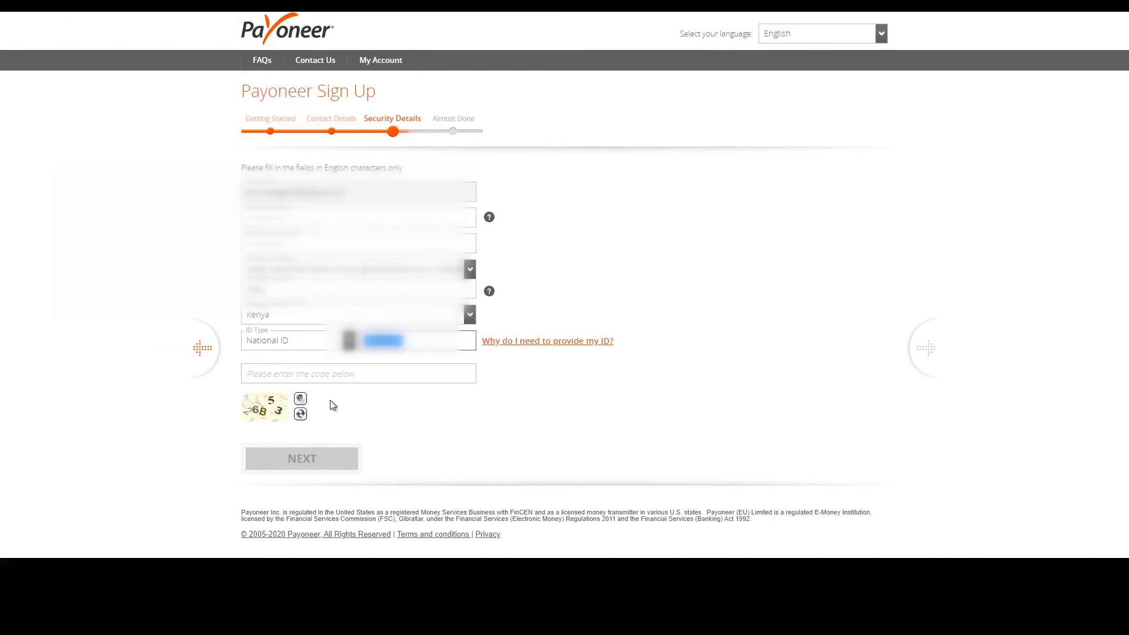
Refresh the captcha, enter its code and submit Security Details to reach the bank details step.
click(300, 414)
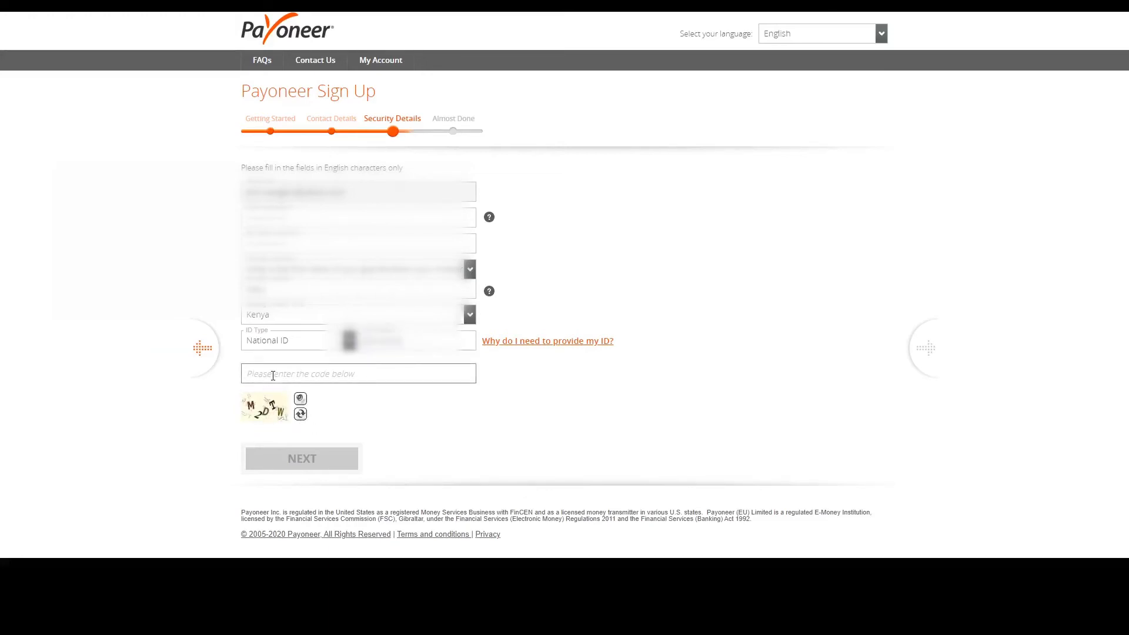
text(M2DTW)
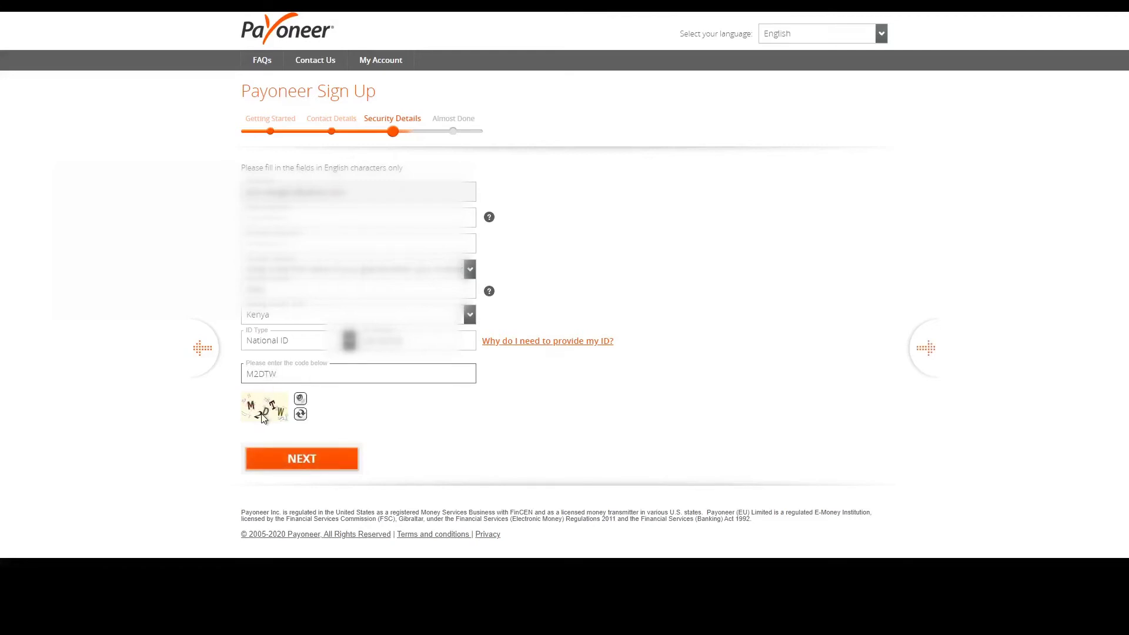
mouse_move(317, 465)
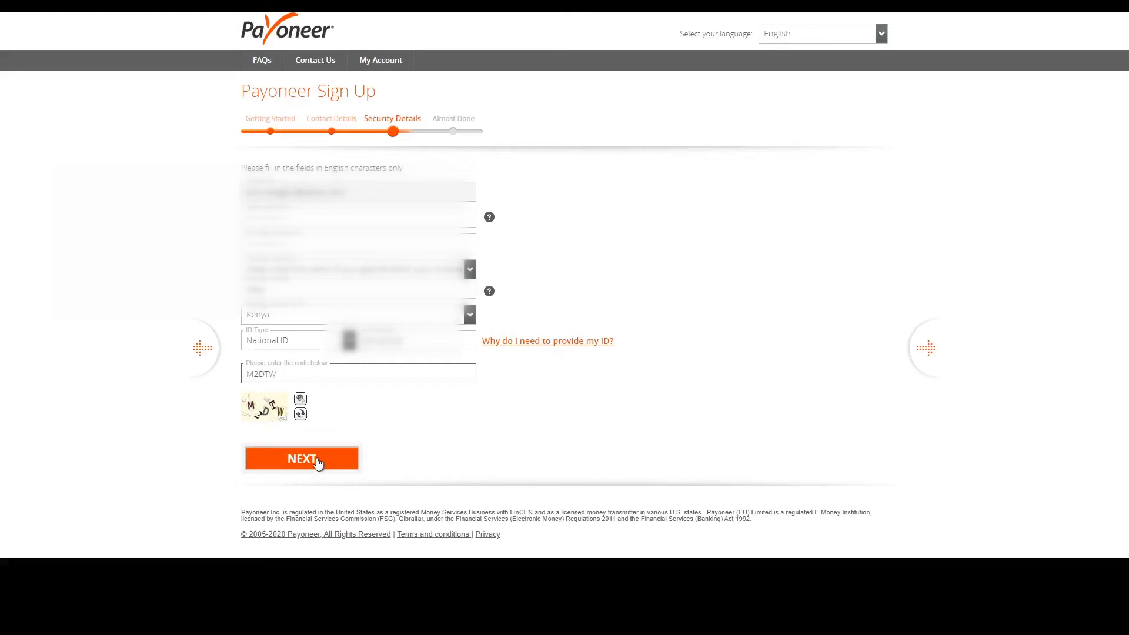
click(301, 459)
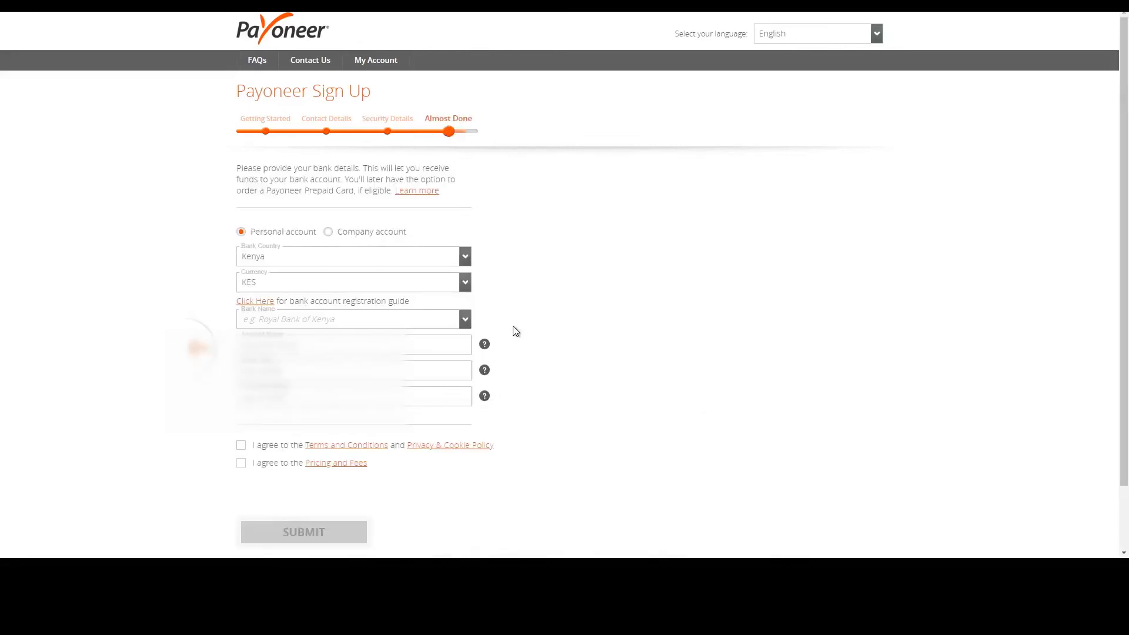
mouse_move(576, 302)
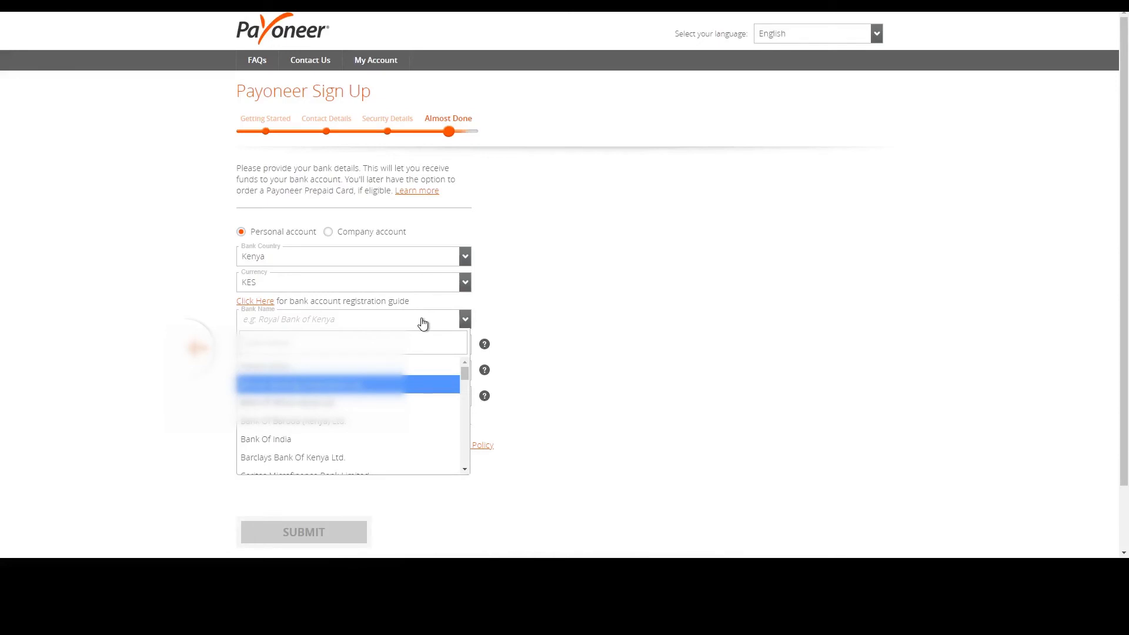
With Family Bank Limited chosen, enter the account holder's name and account details.
scroll(down, 3)
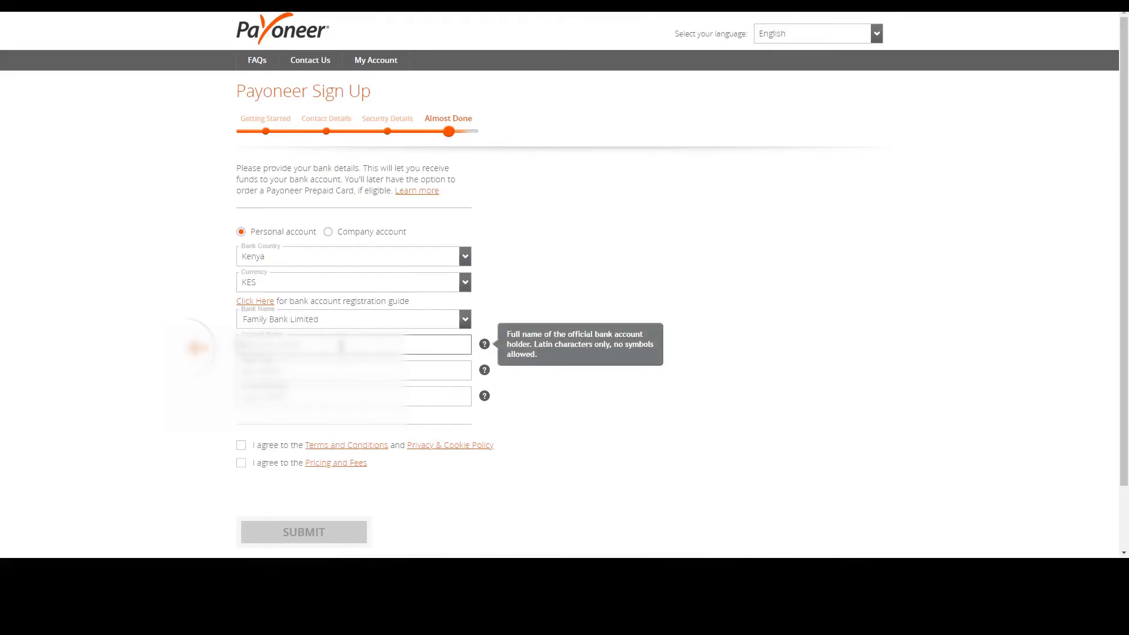
click(352, 343)
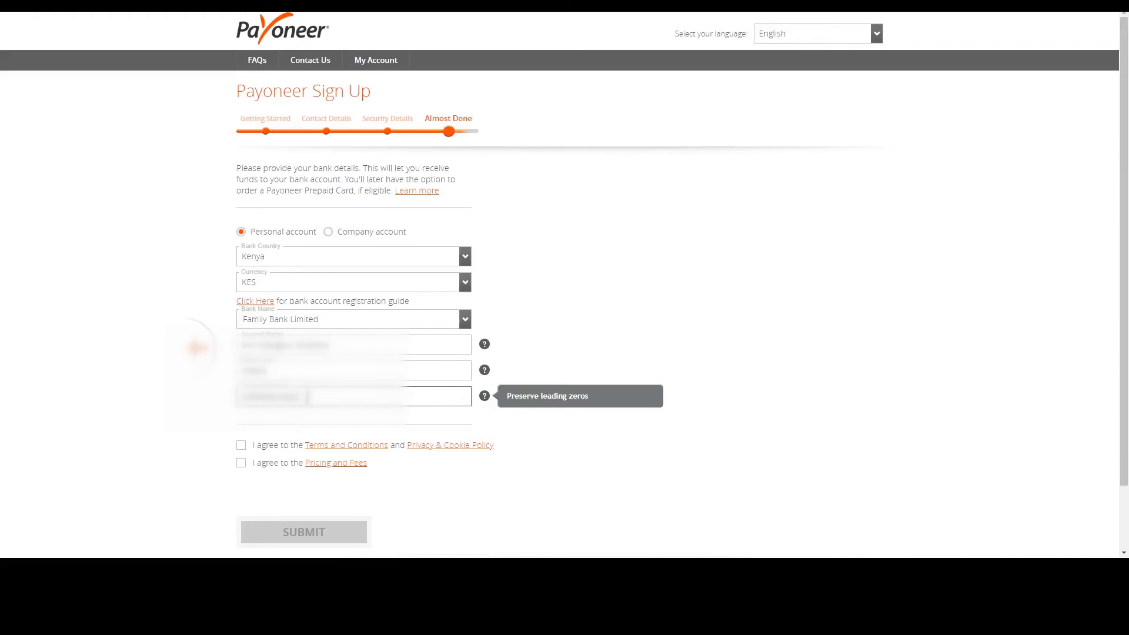
Tick the Terms and Conditions and Pricing and Fees agreements and submit the application.
click(241, 445)
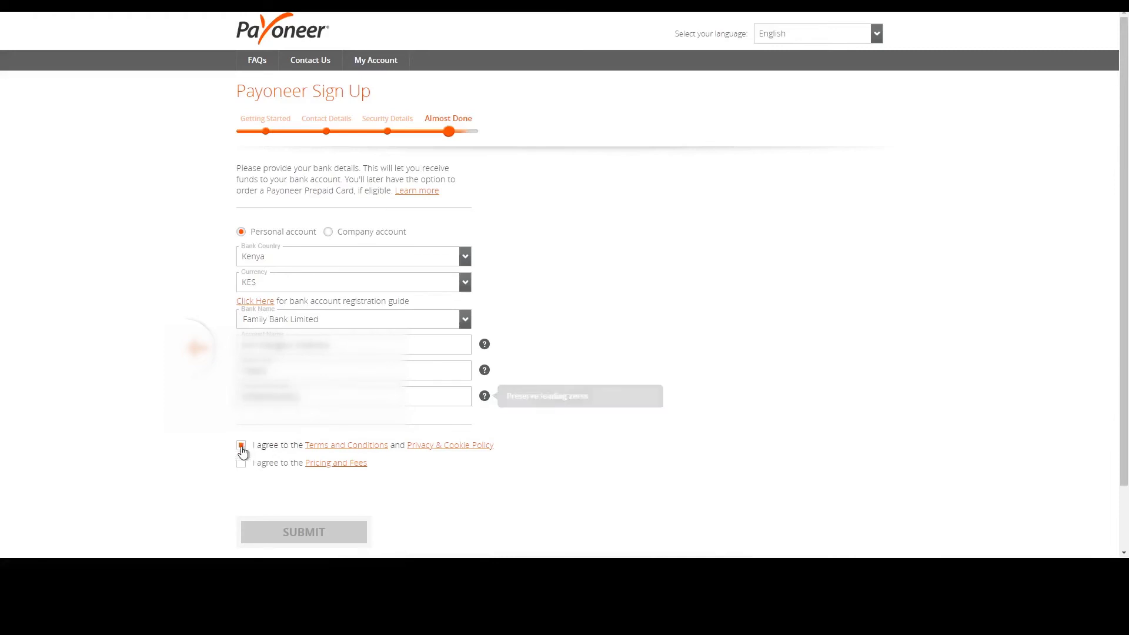
click(239, 463)
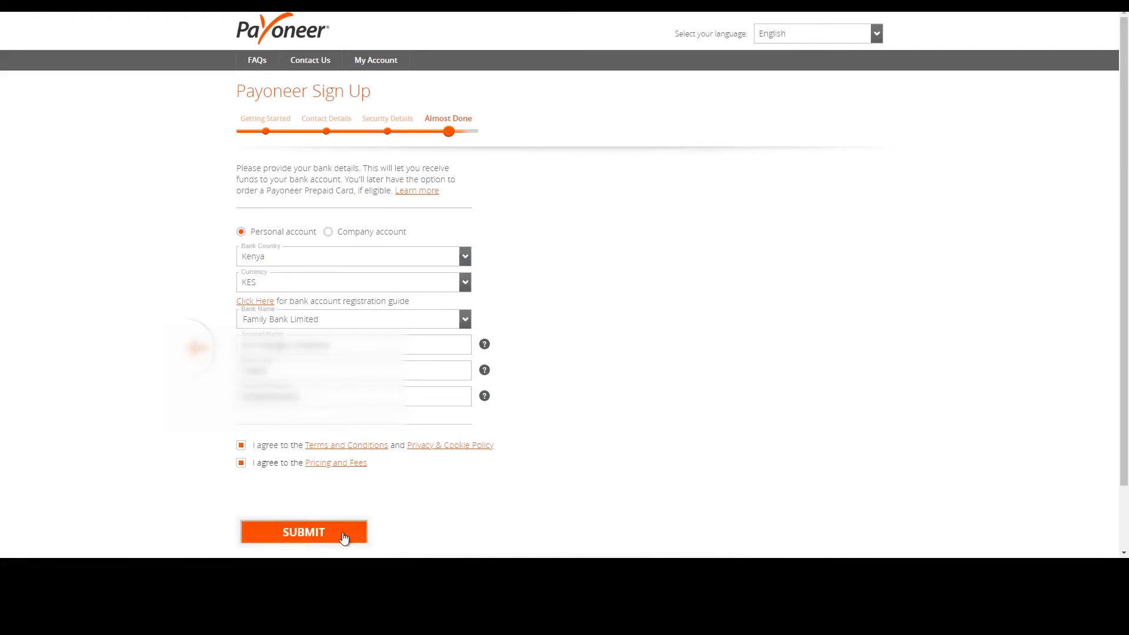
click(303, 532)
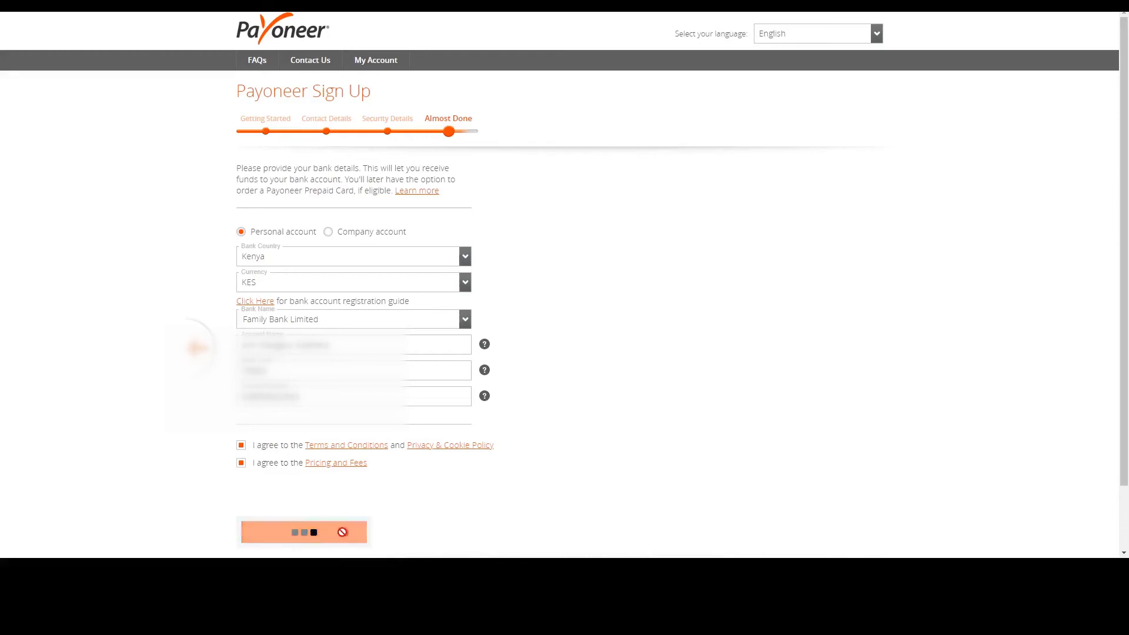
click(304, 531)
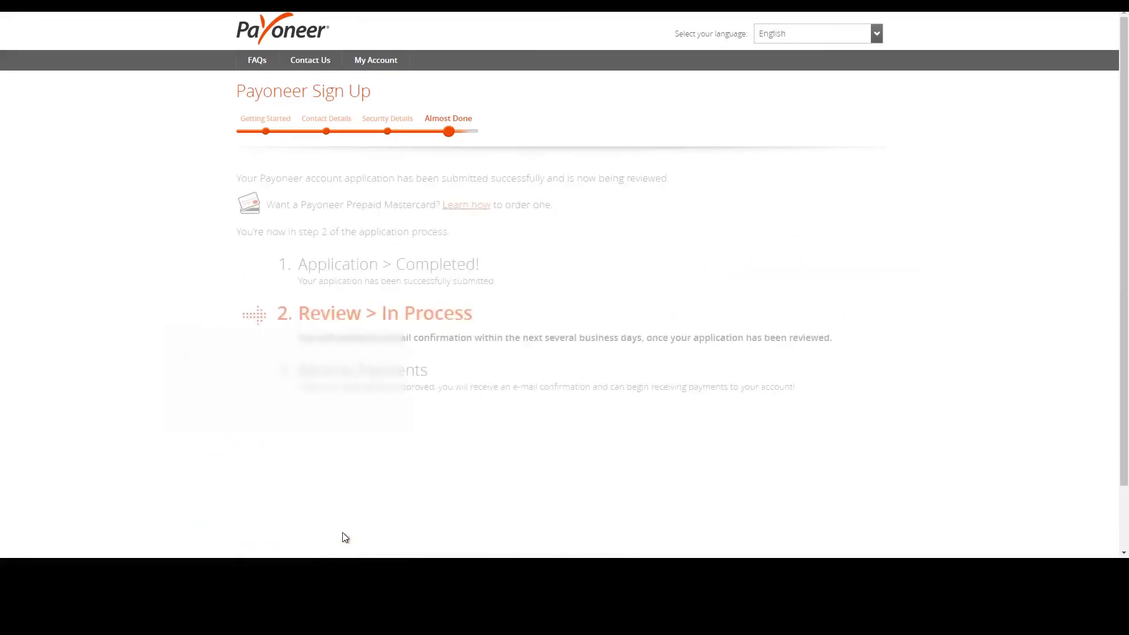